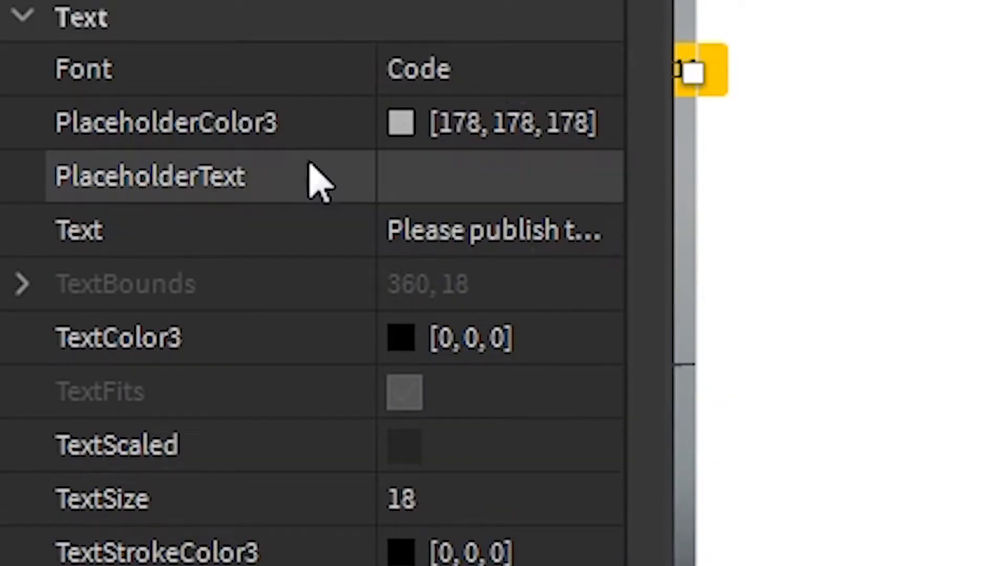
mouse_move(315, 240)
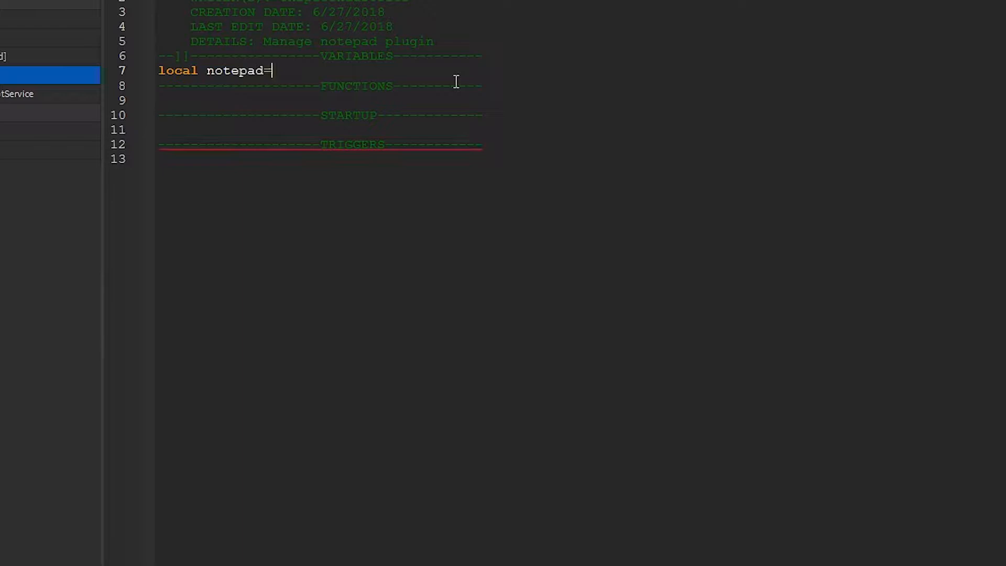
Define notepad as script:WaitForChild("Notepad") and begin the doneTyping function.
type("script:WaitForChild(\"")
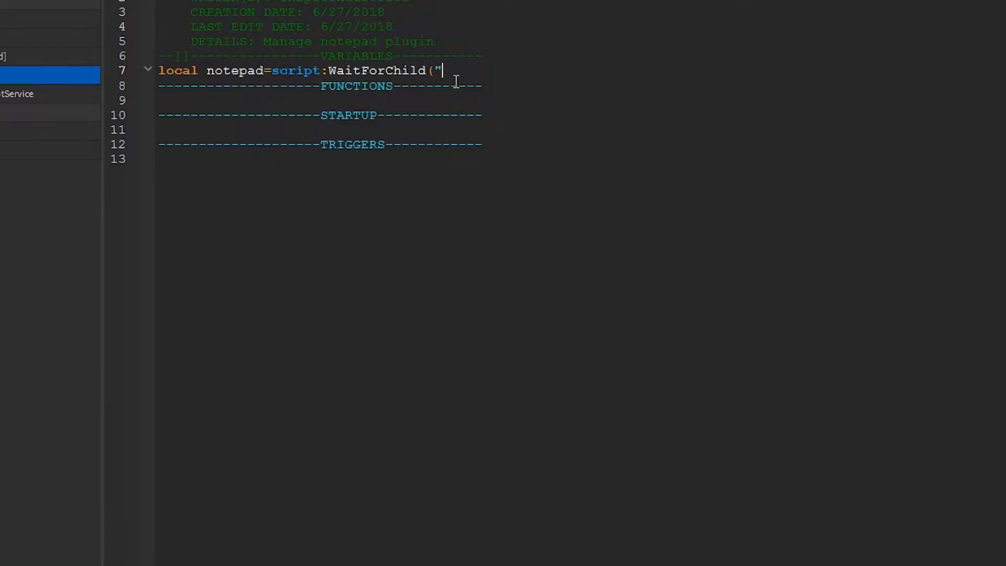
type("Notepad\")")
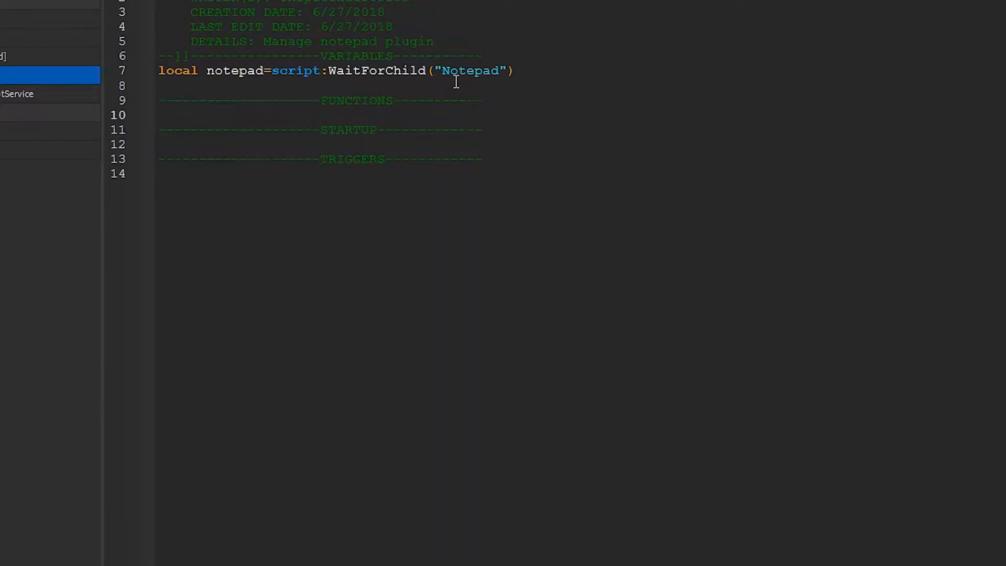
type("function")
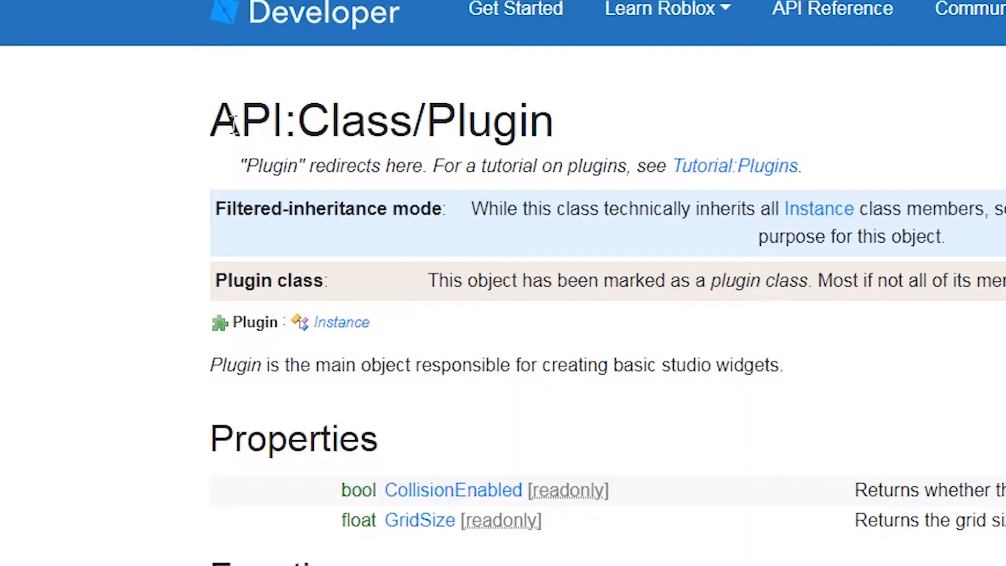
scroll("down", 3)
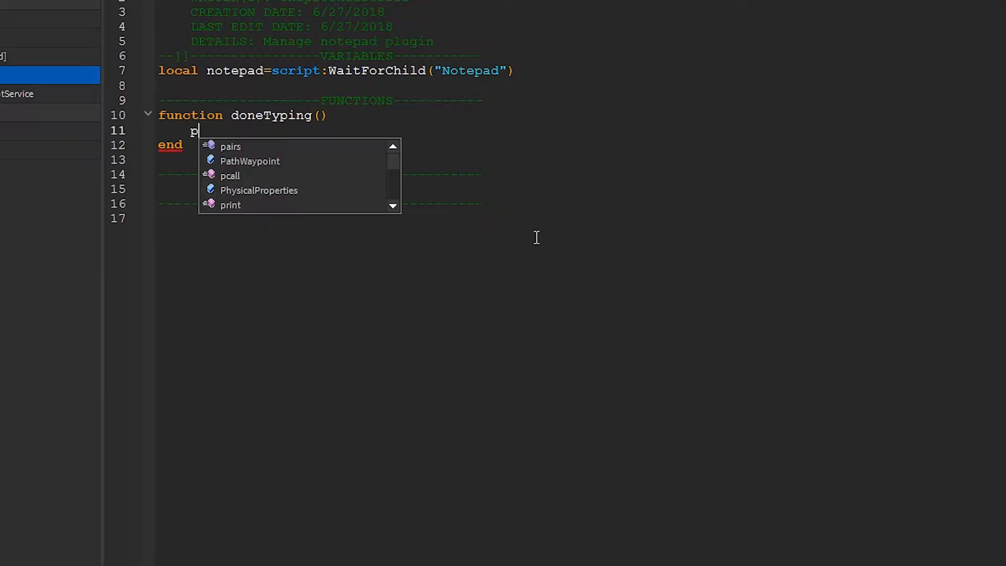
Make doneTyping call plugin:SetSetting("Notepad_"..tostring(game.GameId), notepad.Text) and fix the 'pluign' typo.
type("luign:Set")
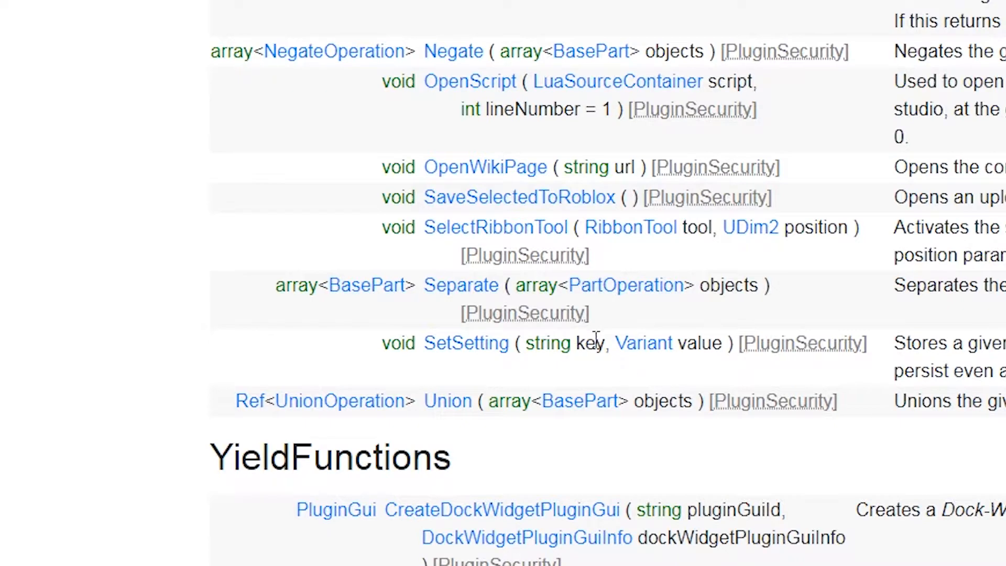
double_click(700, 343)
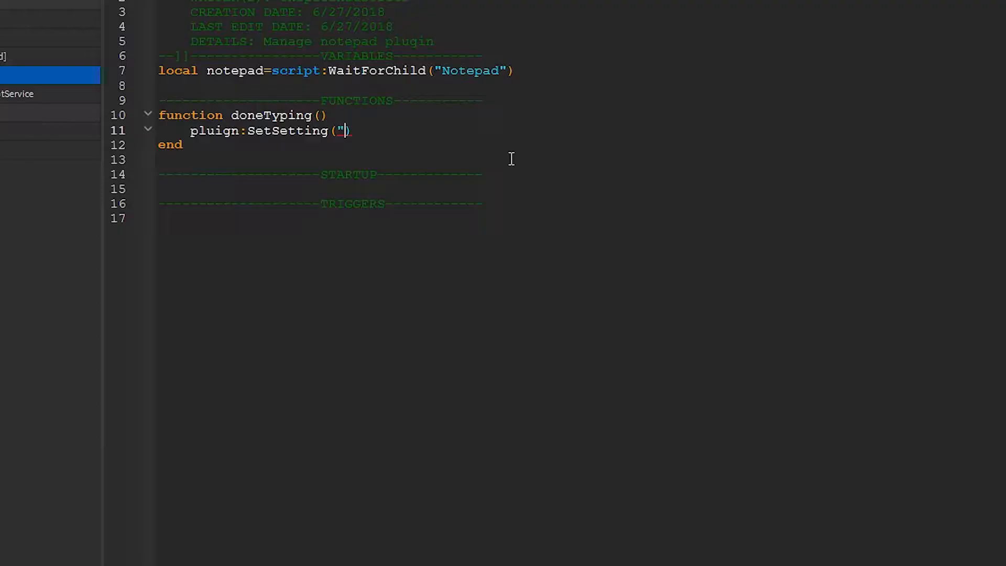
type("Notepad_\"")
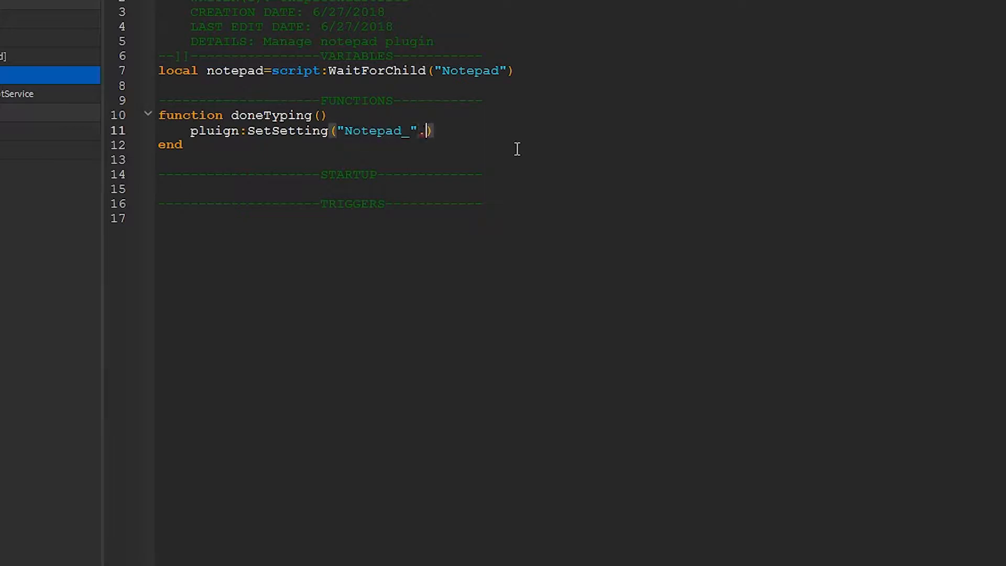
type(".tostring(game.GameId)")
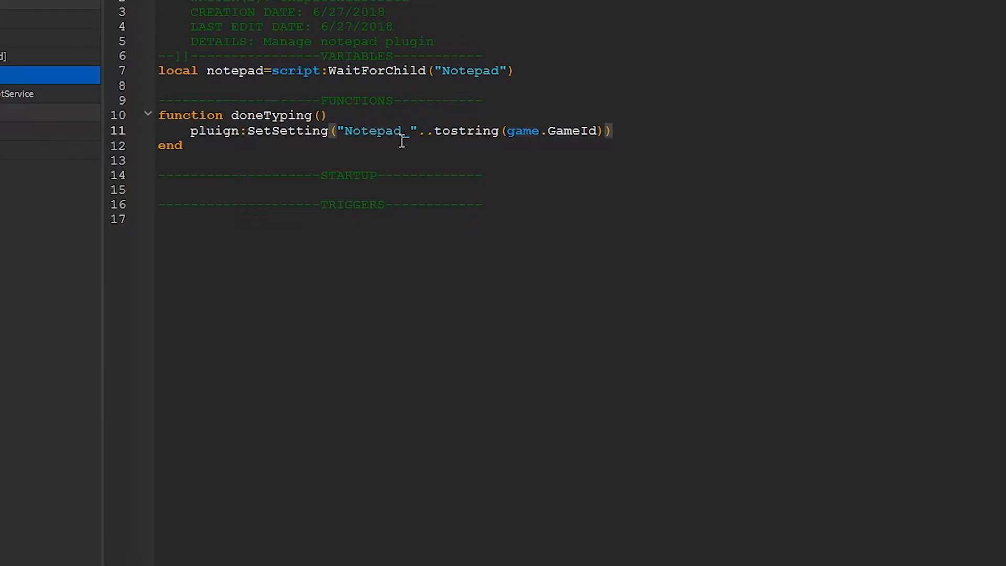
type(",")
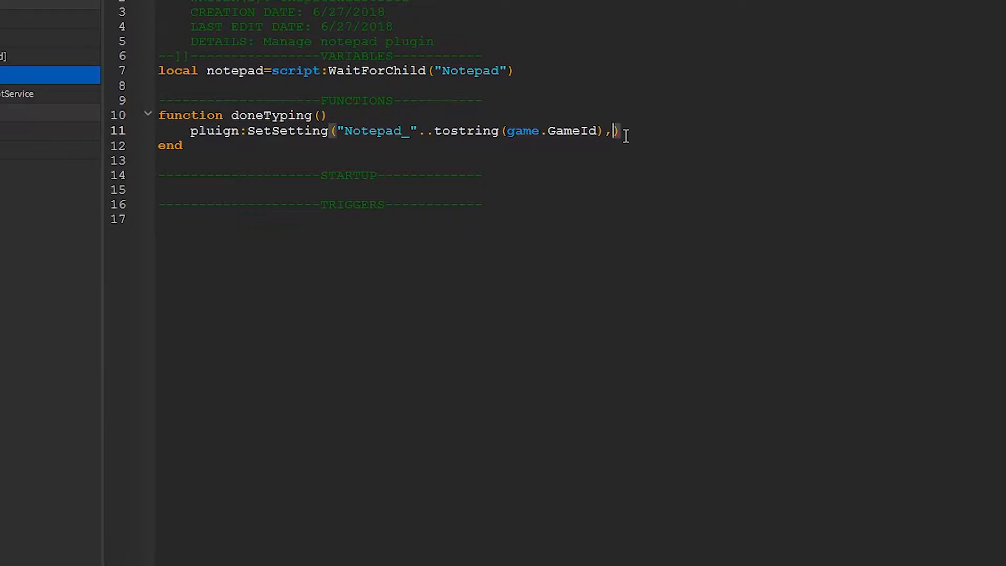
type("notepad.Text")
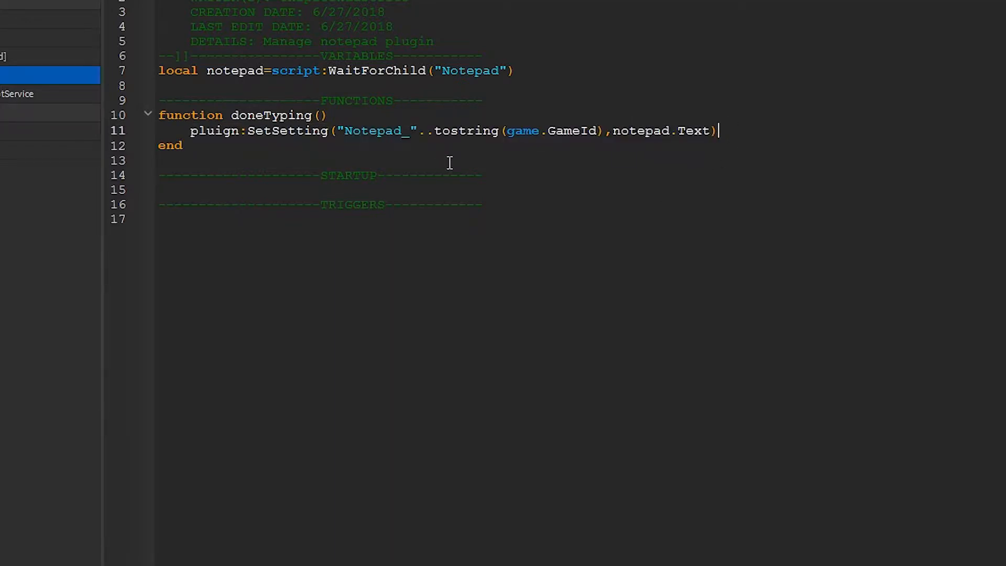
double_click(214, 131)
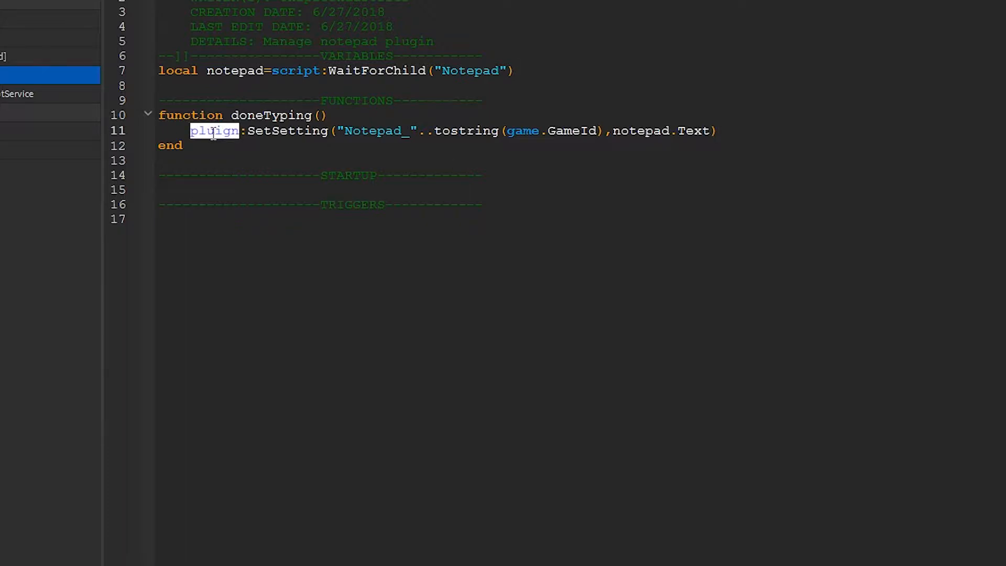
key("Return")
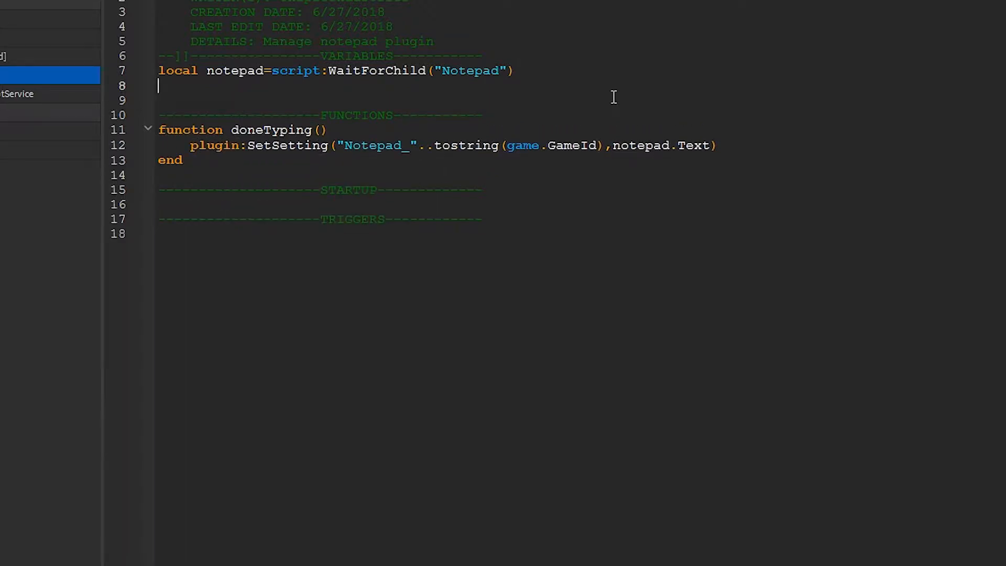
Declare savedText and loop with wait(0.3) until game.GameId is available.
type("local savedText=\"")
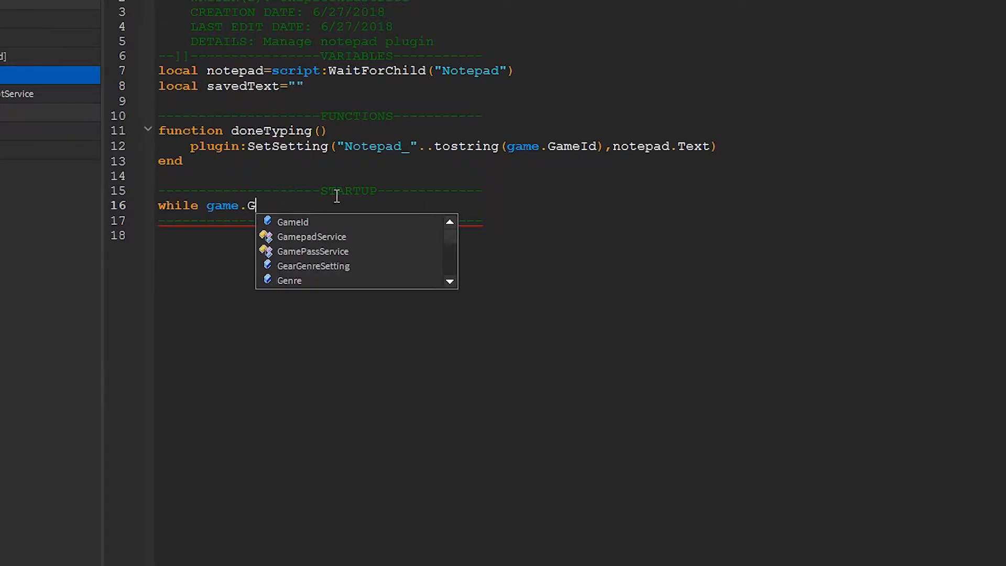
type("ameId~=")
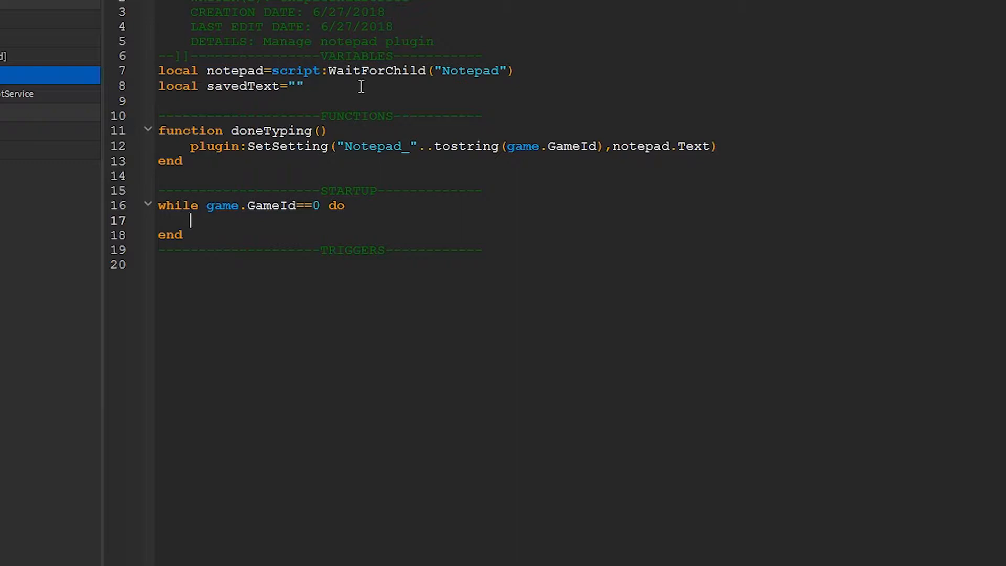
mouse_move(368, 220)
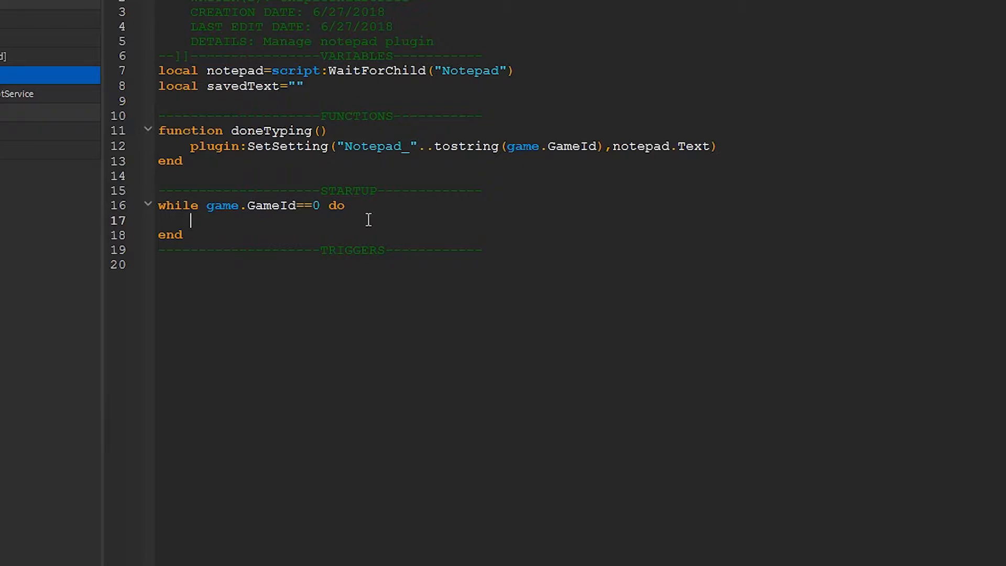
type("wait(0.3) end")
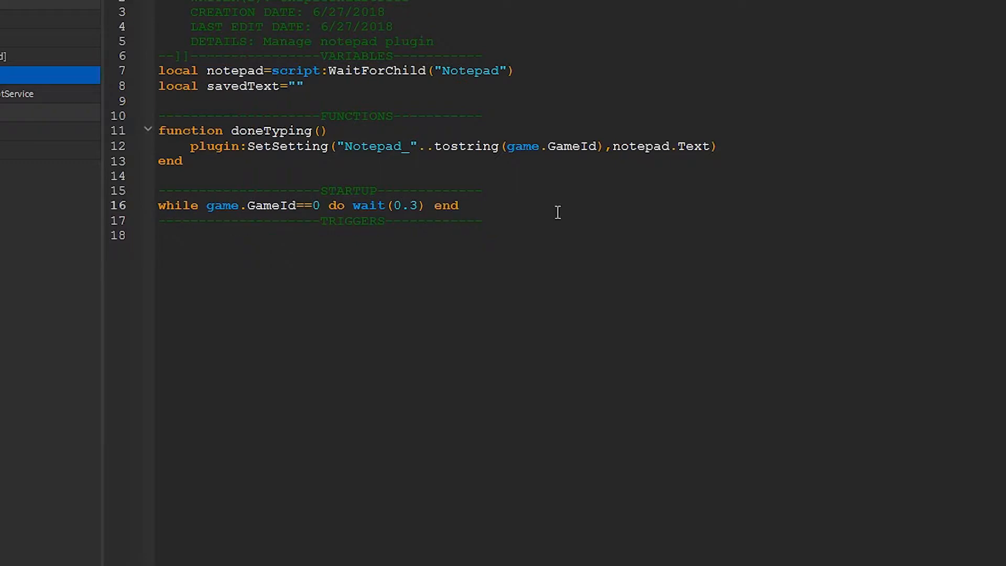
Set savedText to plugin:GetSetting("Notepad_"..tostring(game.GameId)) or an empty string.
type("savedText")
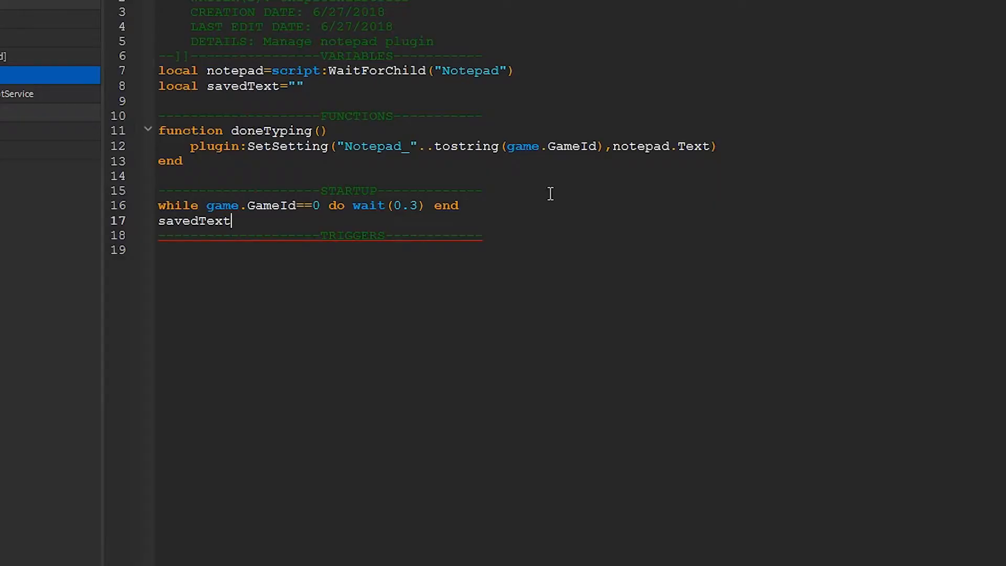
type("=pluign")
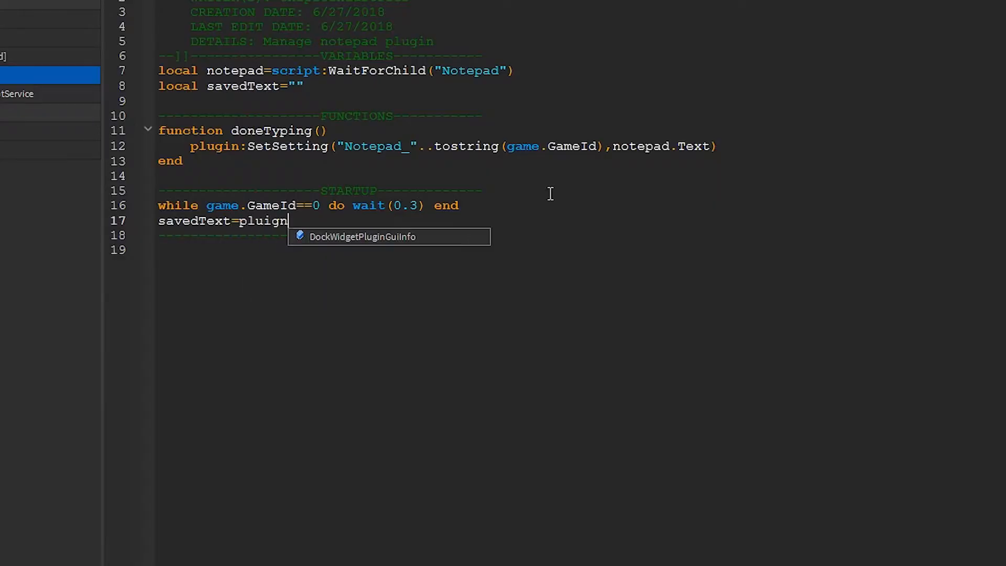
type(":GetSetting(")
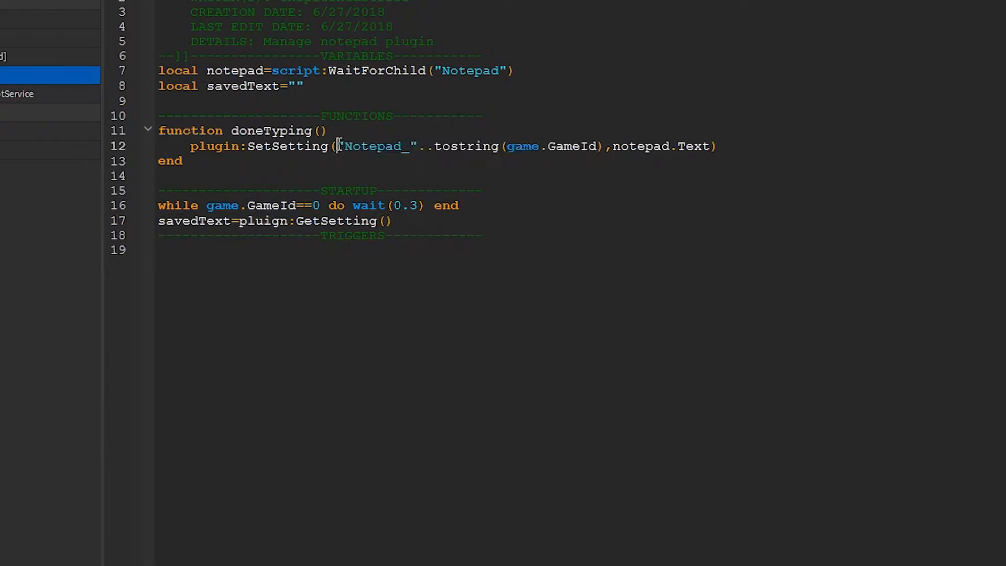
type("\"Notepad_\"..tostring(game.GameId))")
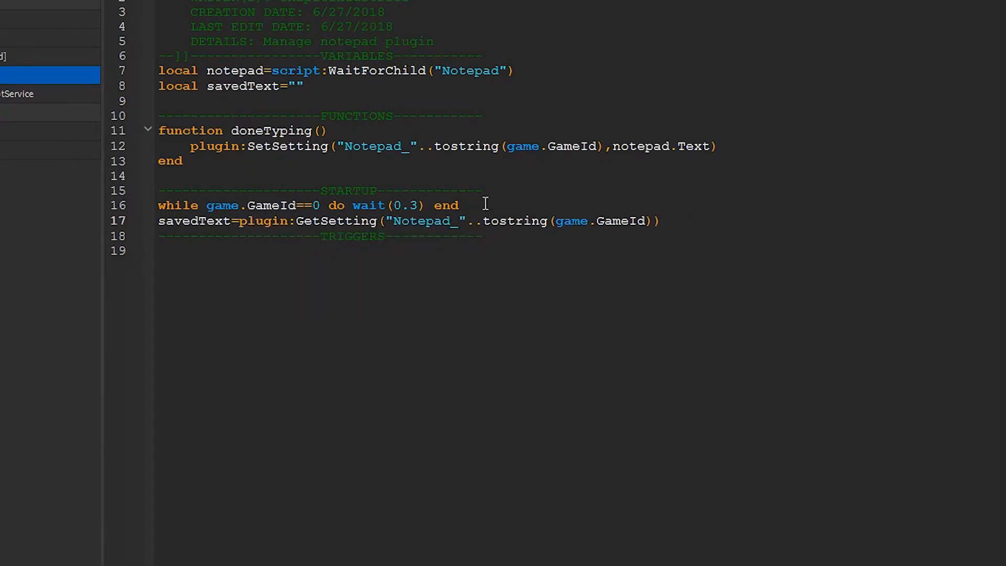
mouse_move(431, 215)
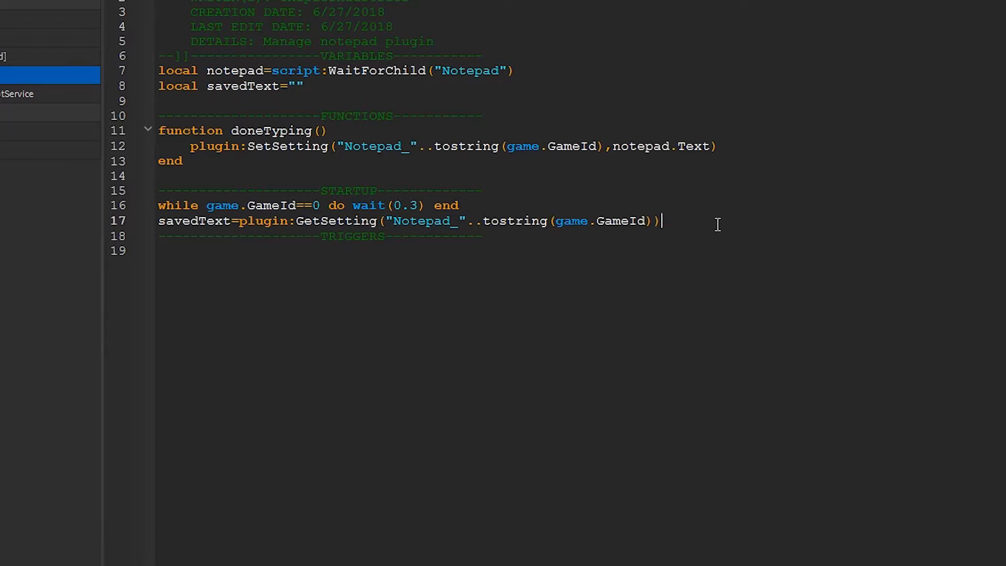
type("or \"")
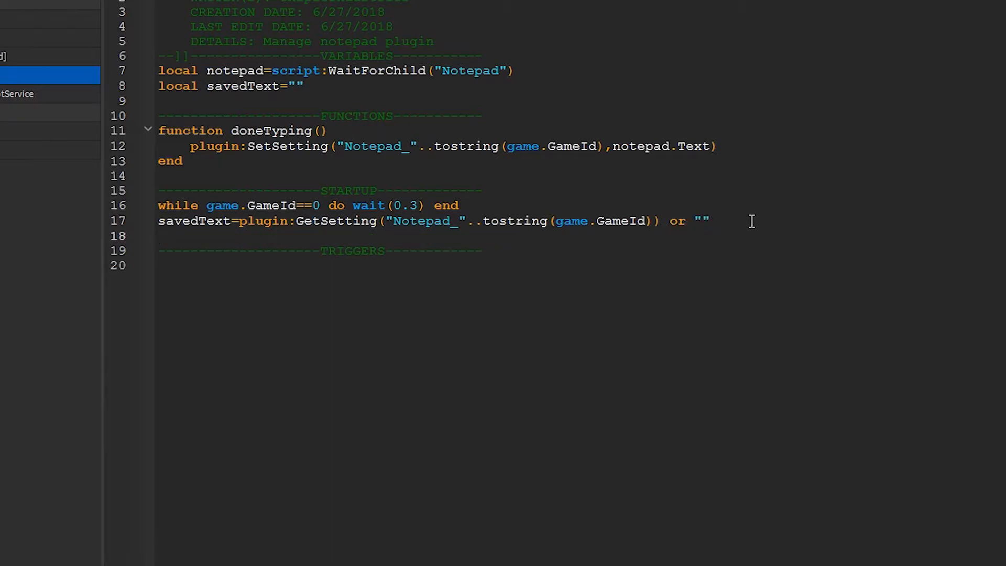
Load savedText into notepad.Text at startup.
type("notepad.Te")
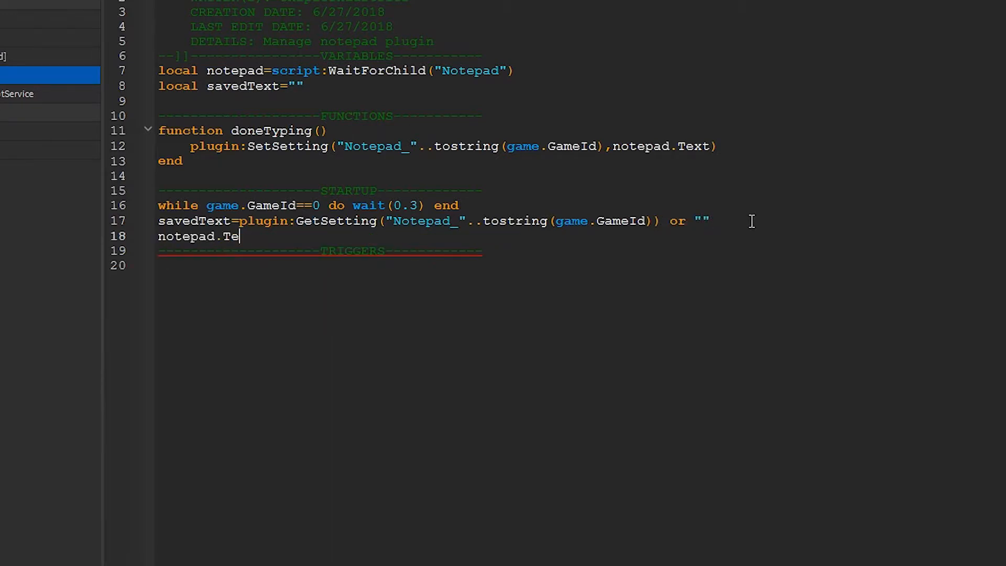
type("xt=saved")
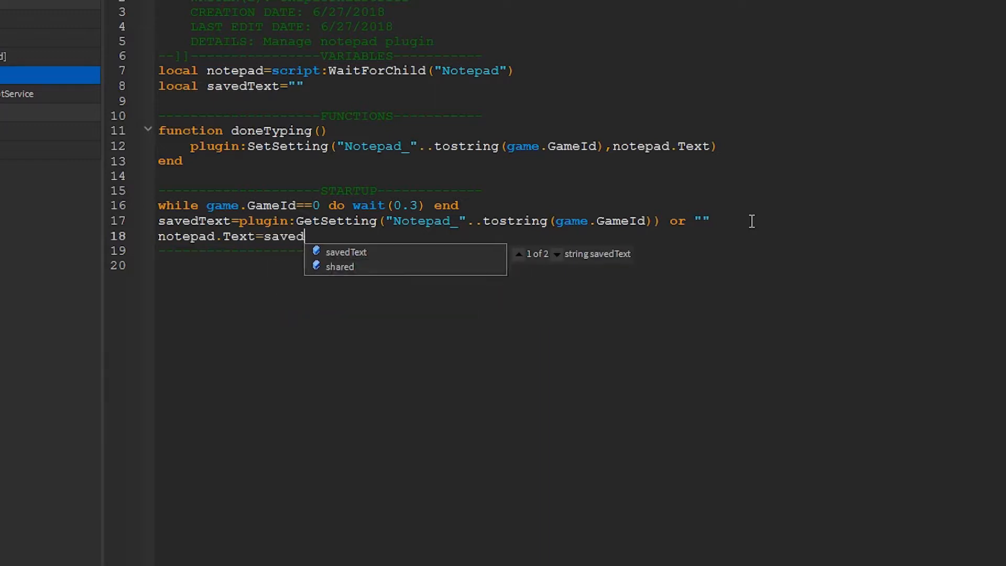
key("Tab")
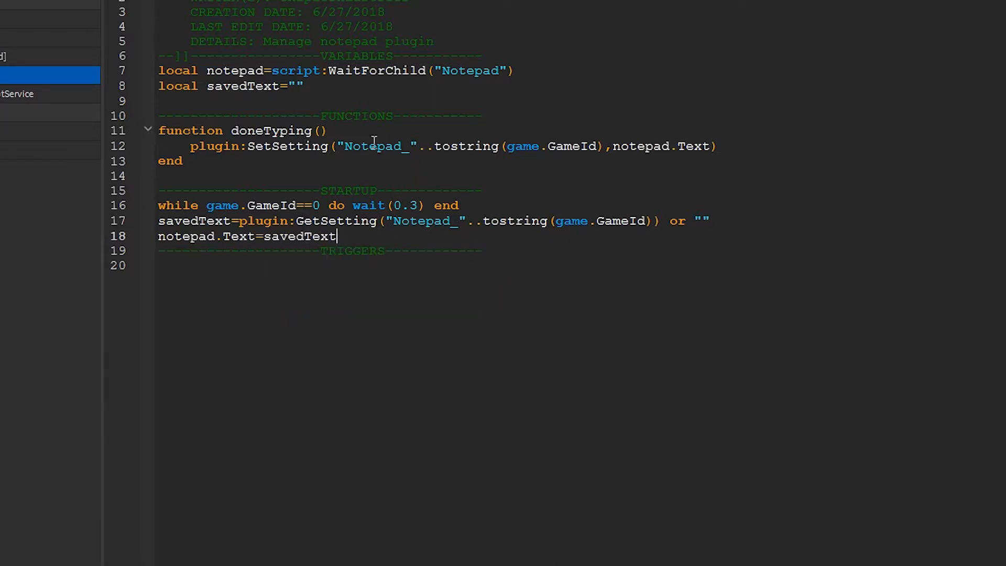
type("local interface=plugin:CreateDockWidgetPluginGui(")
type("DockWidgetPluginGuiInfo.new(")
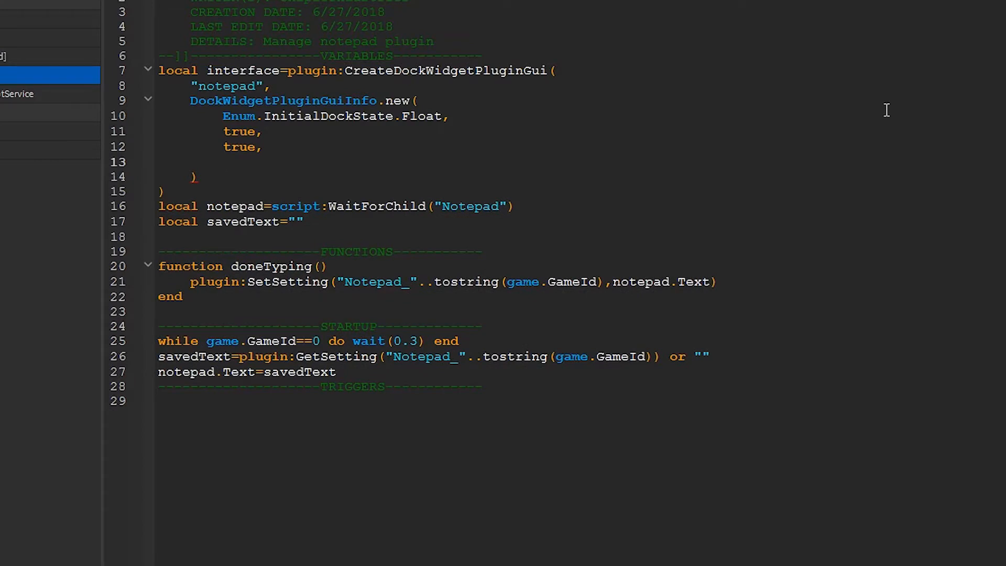
Give the floating widget sizes 300, 200, 150, 100, parent the notepad, and connect FocusLost to doneTyping.
type("300")
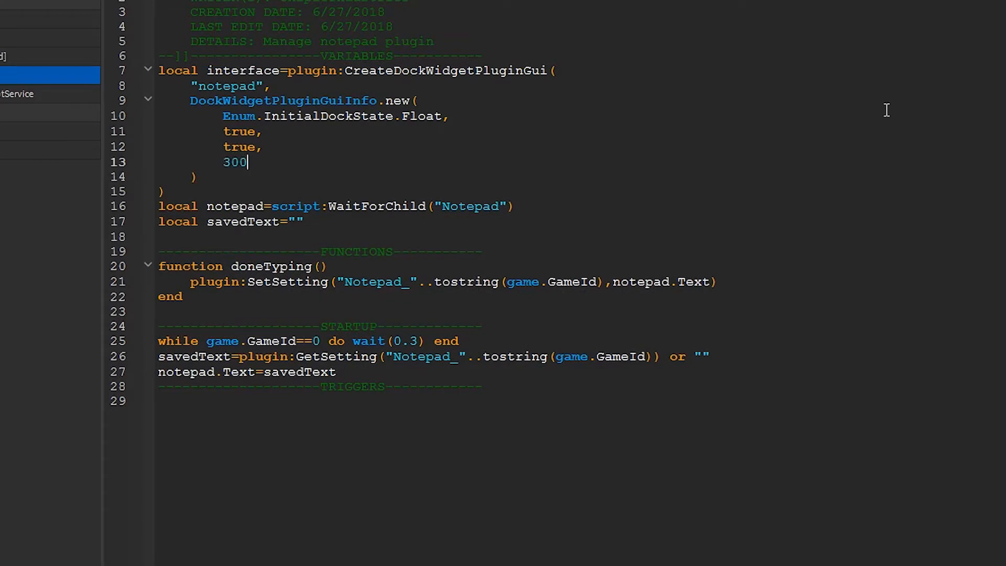
type(",")
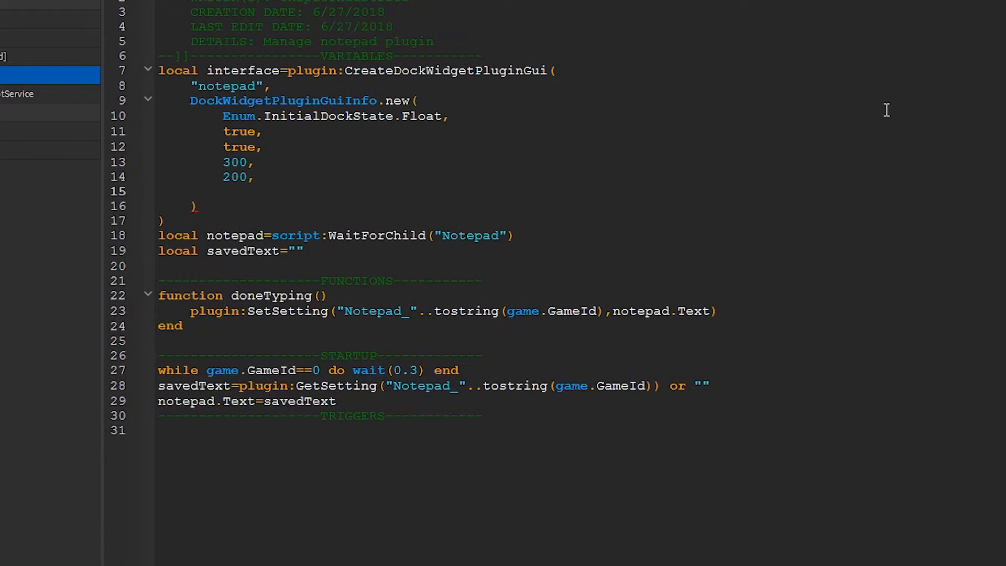
type("150,")
type("100")
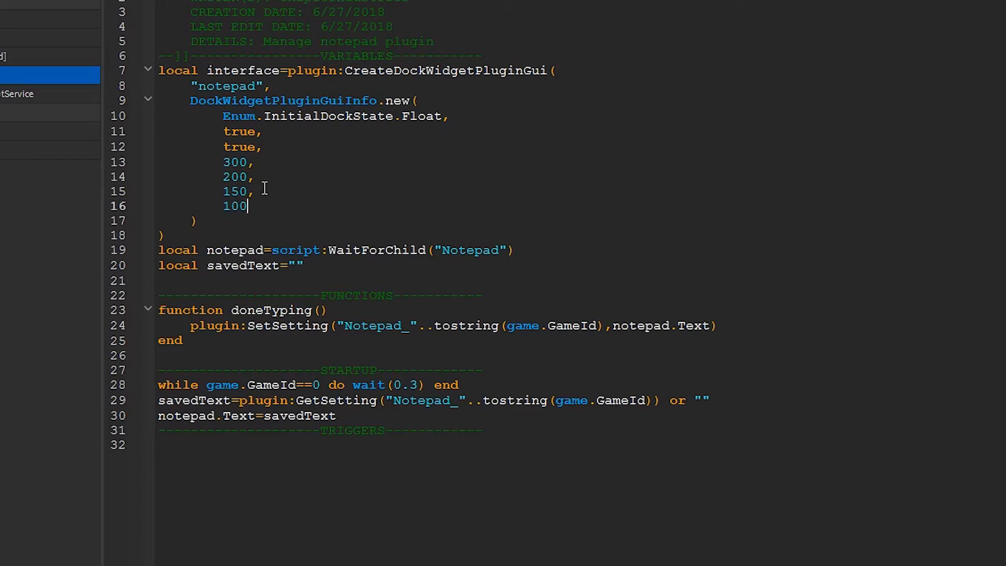
type("notepad.Parent=-")
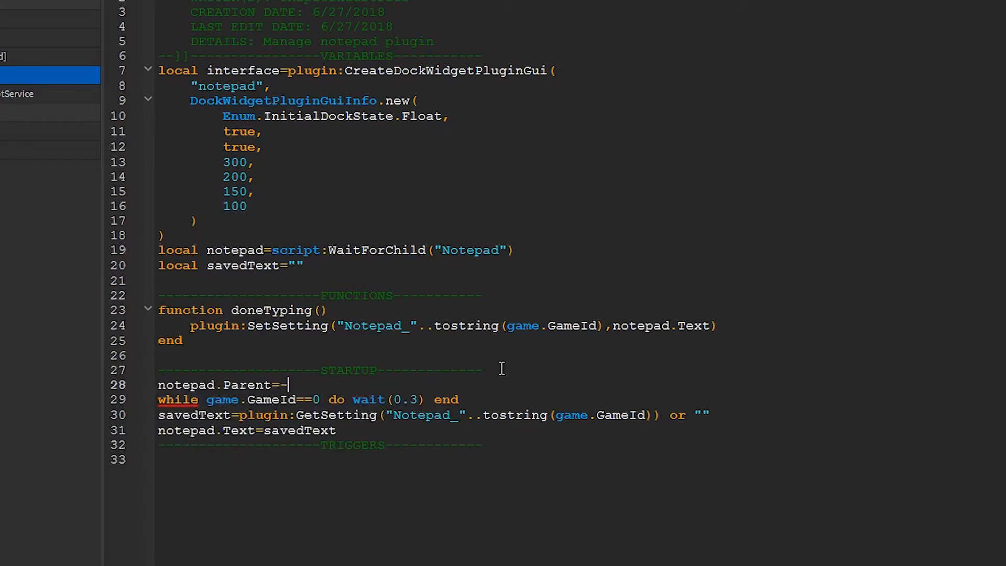
type("interface")
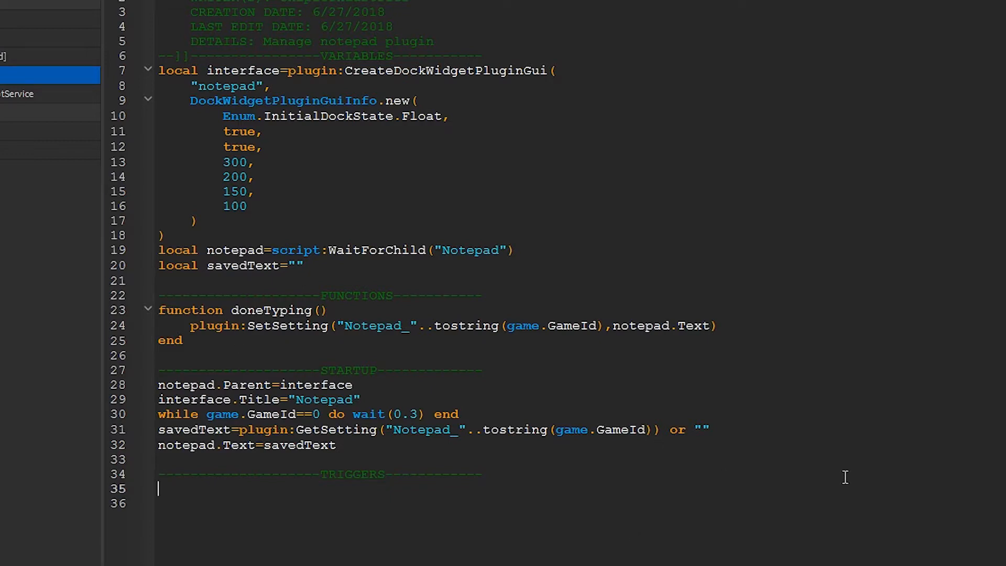
type("notepad.FocusLost:")
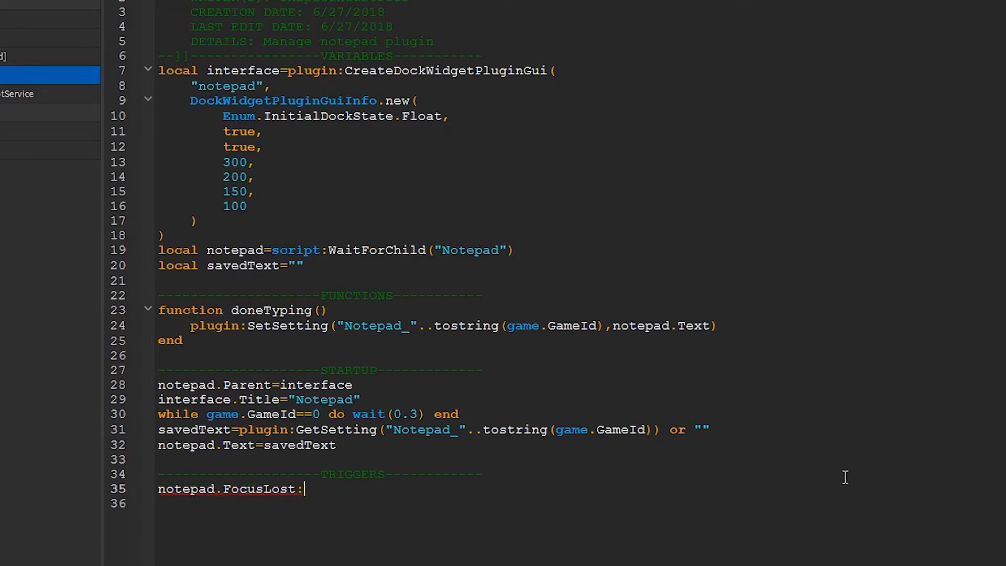
type("connect(doneTyping)")
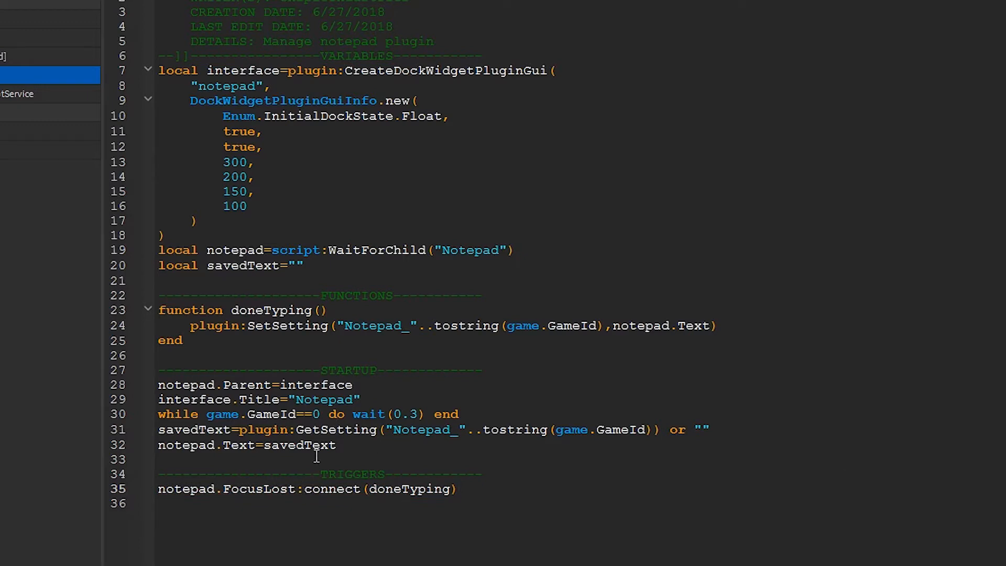
mouse_move(338, 175)
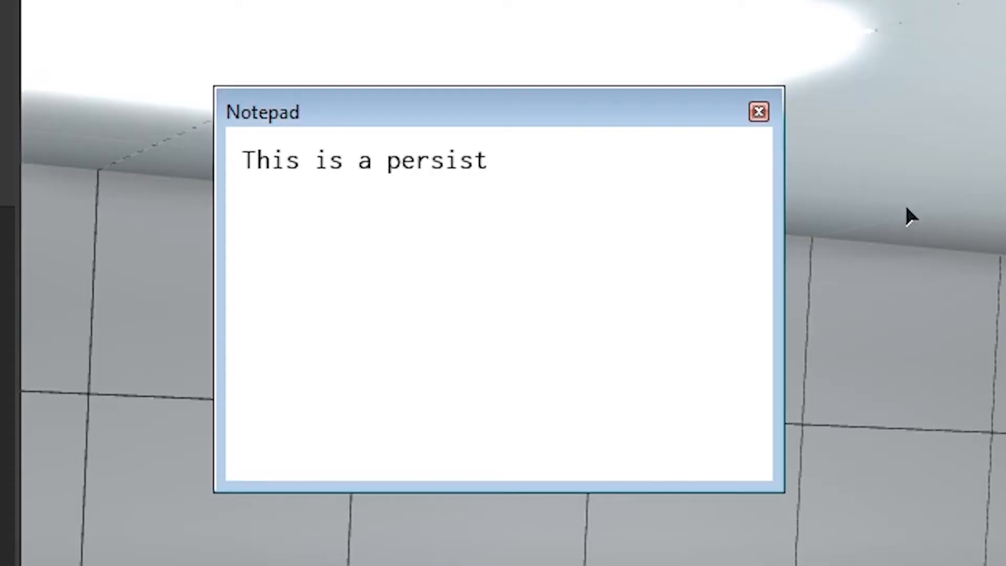
Type the persistence test text into the Notepad widget and click outside to save it.
type("ence test")
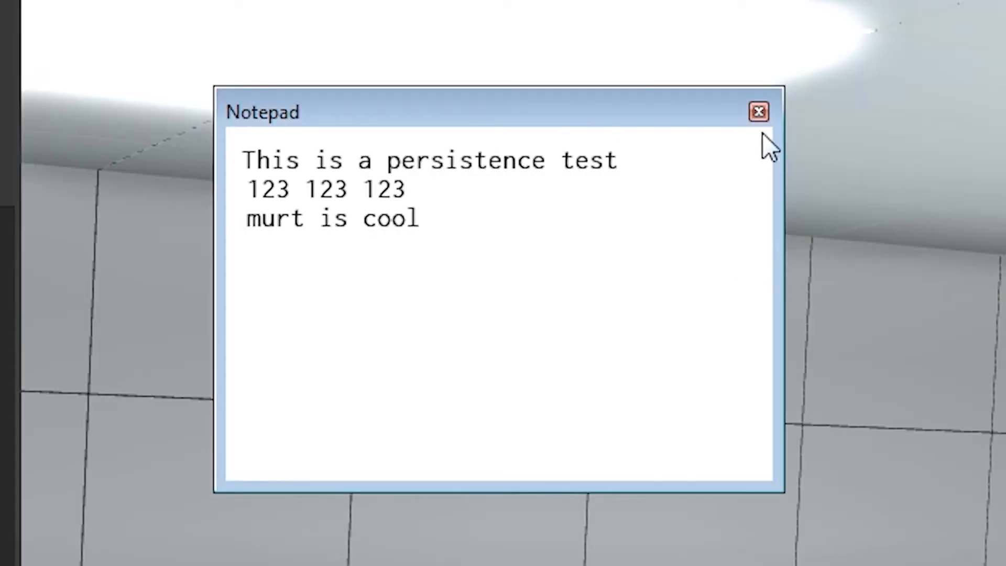
left_click(758, 111)
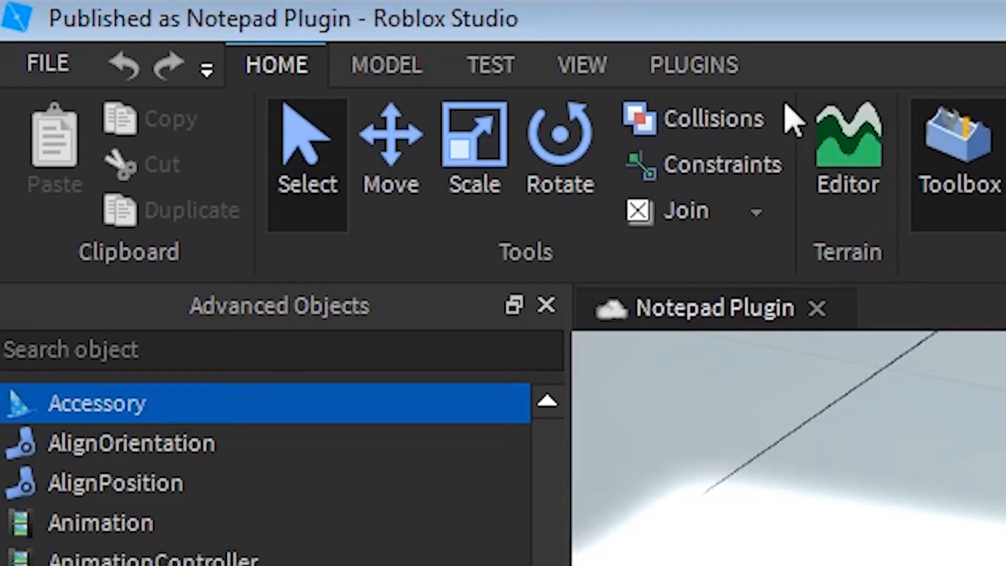
left_click(693, 63)
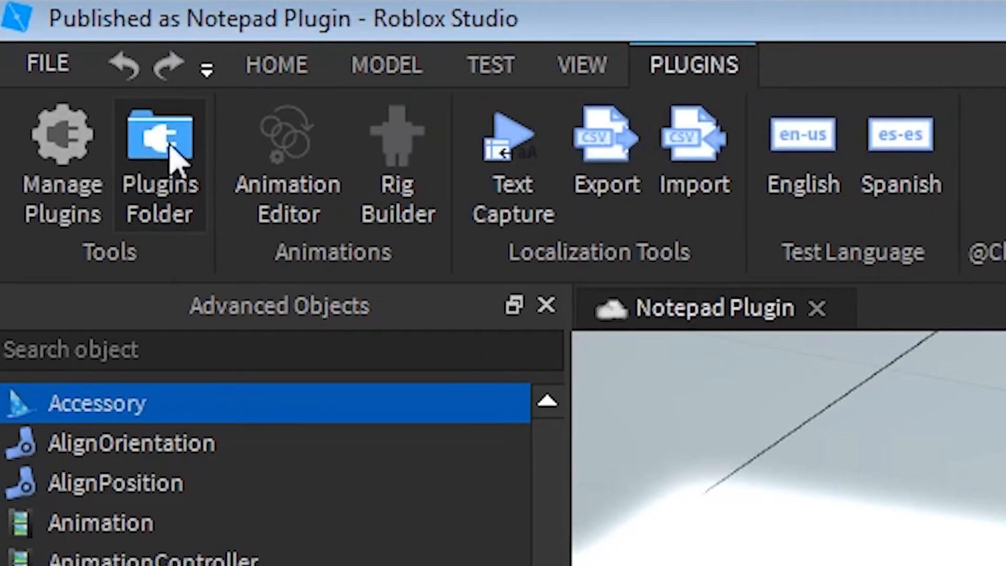
left_click(159, 135)
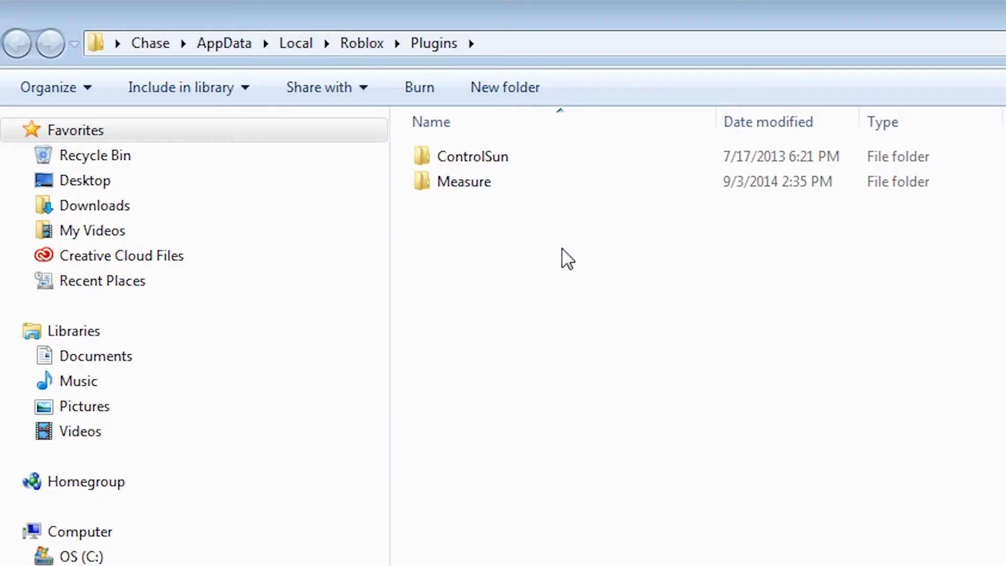
mouse_move(541, 248)
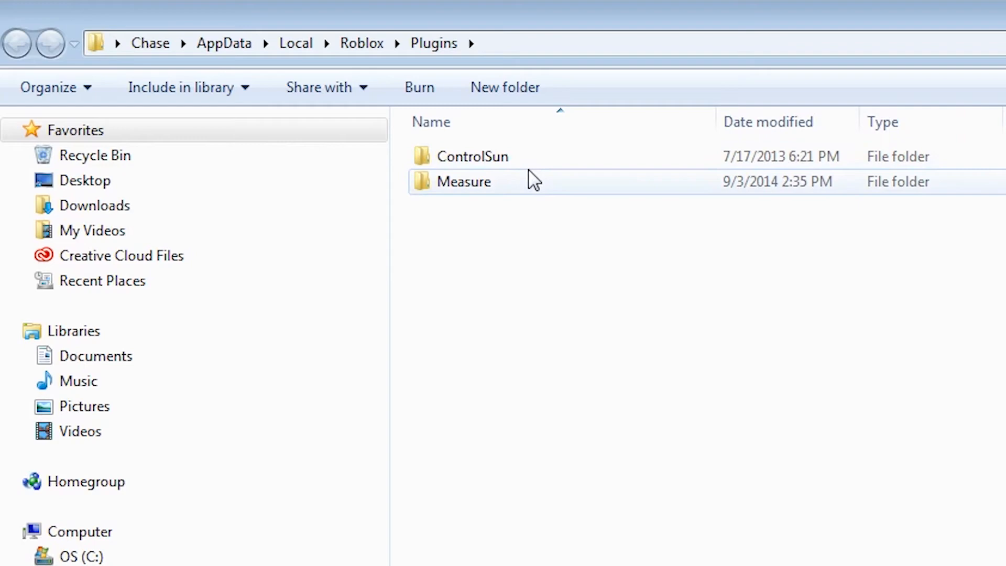
left_click(361, 43)
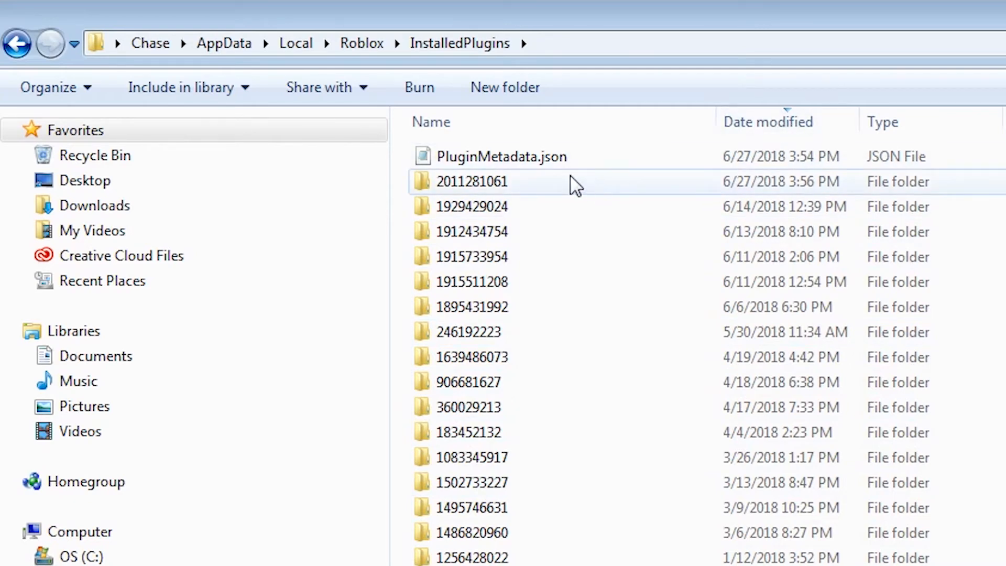
double_click(472, 180)
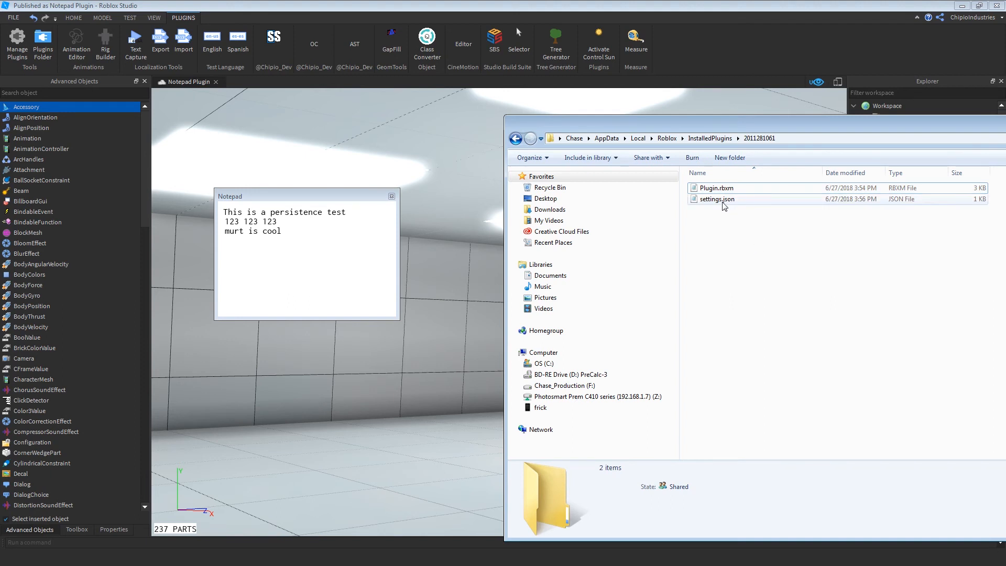
View the saved text in settings.json, then close the place and publish it.
double_click(717, 199)
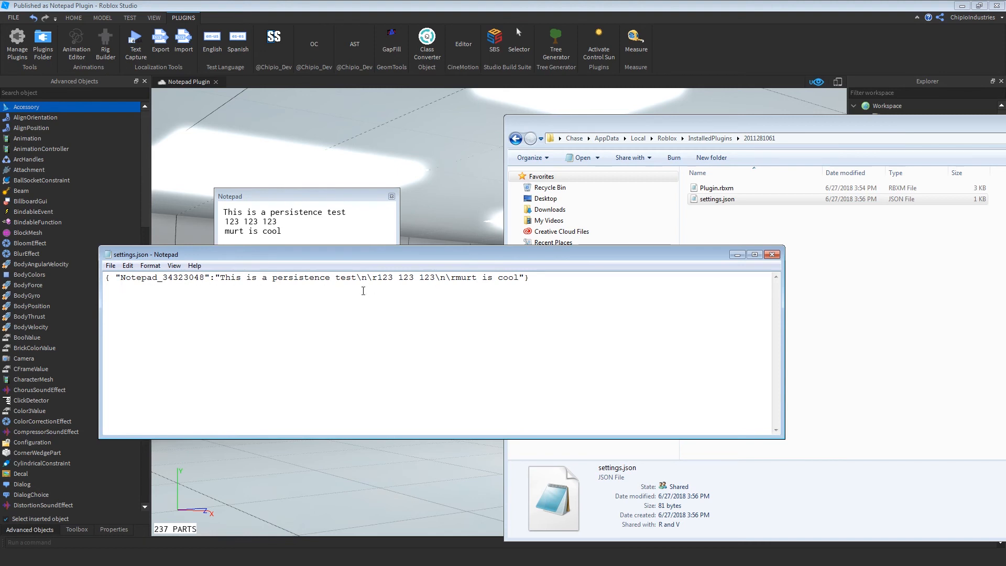
left_click(718, 200)
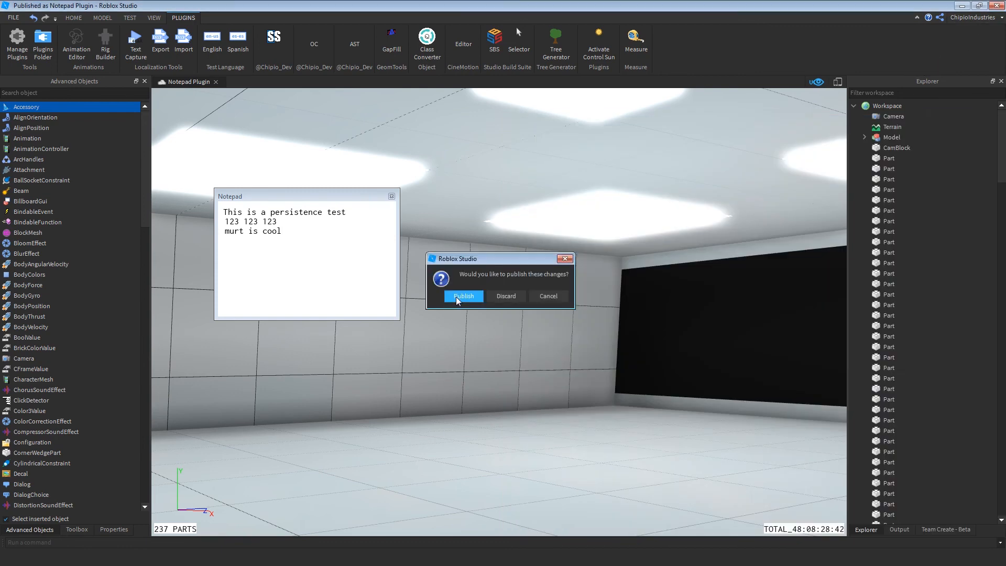
left_click(463, 296)
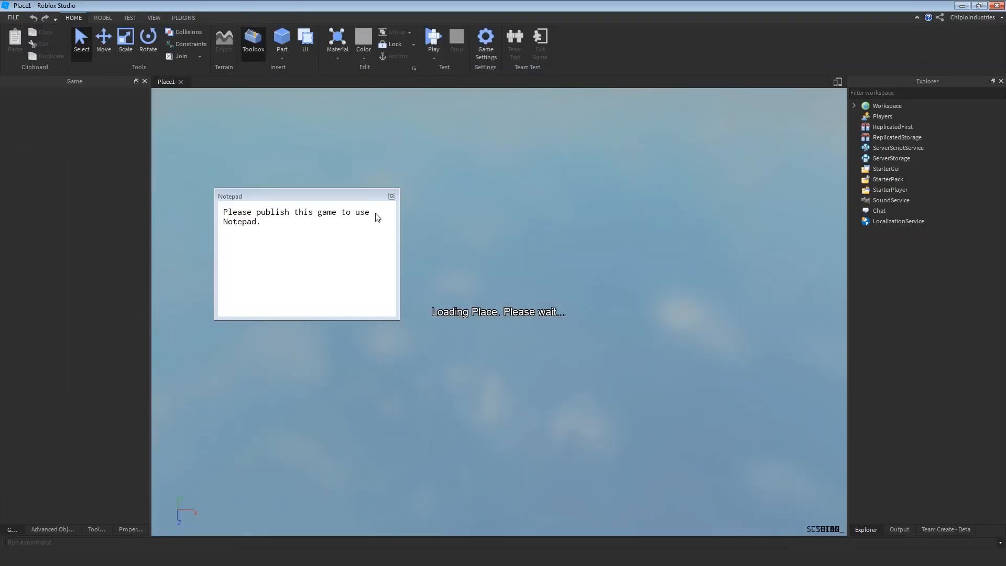